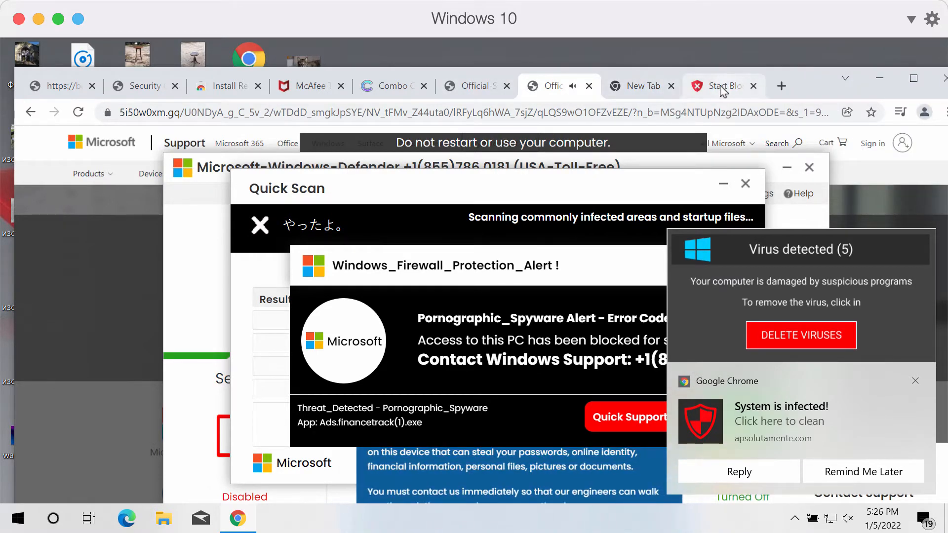
mouse_move(516, 99)
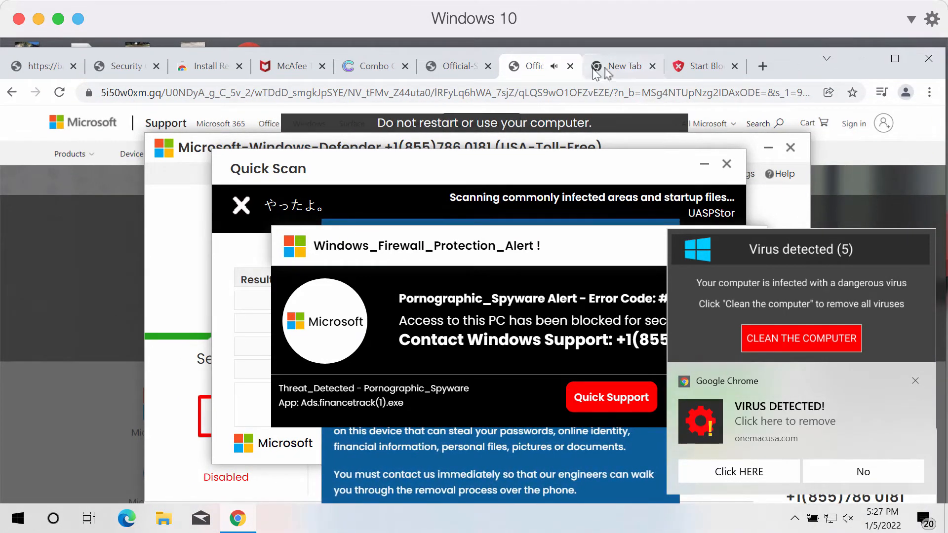
- Reach Control Panel's 'Uninstall or change a program' list via a Start search for 'con'
click(651, 67)
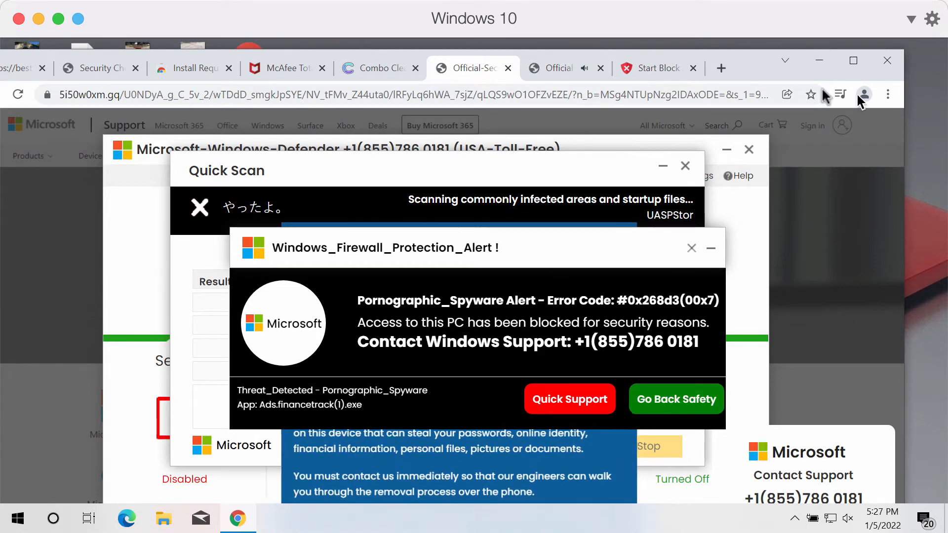
mouse_move(823, 199)
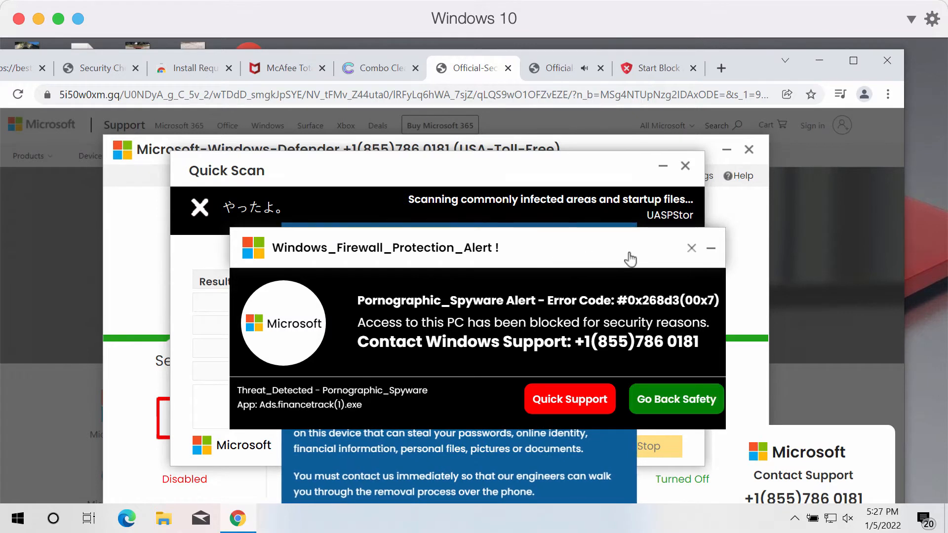
mouse_move(827, 100)
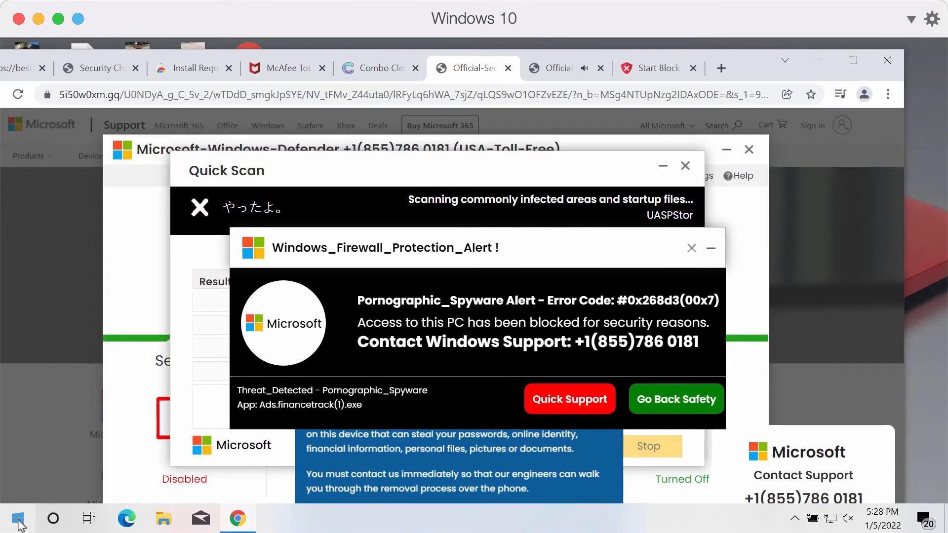
click(18, 519)
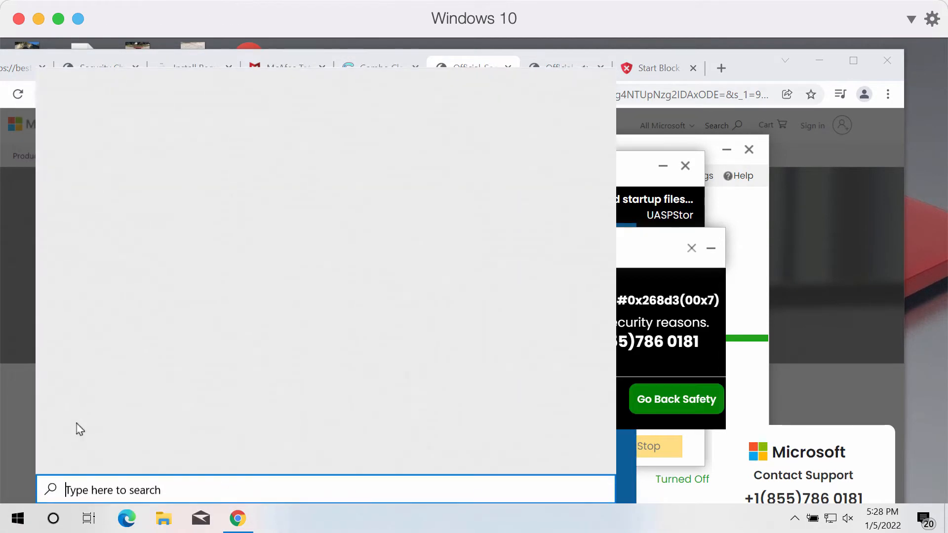
text(con)
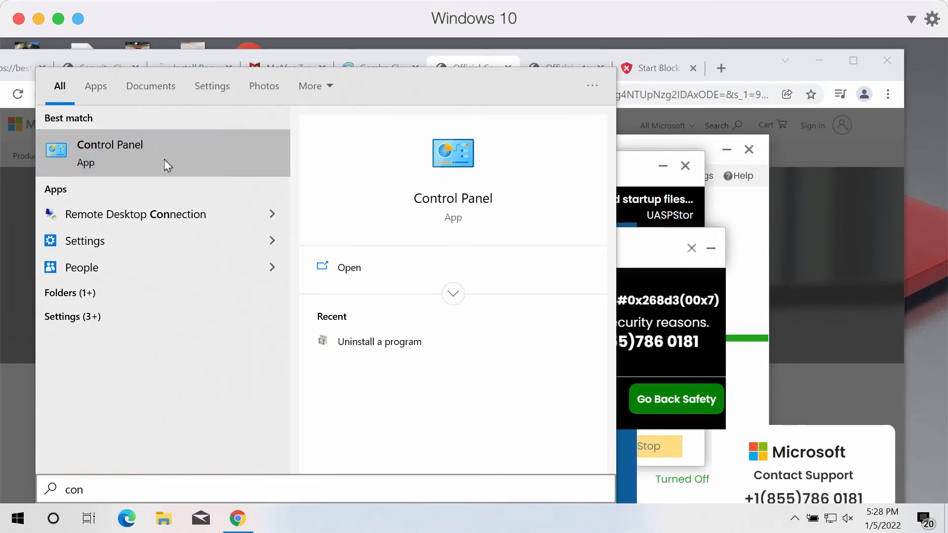
click(349, 268)
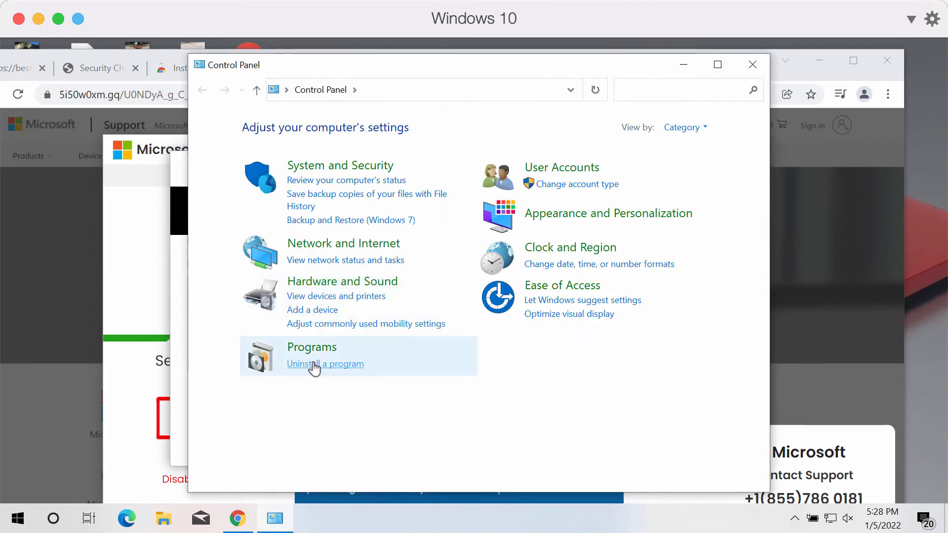
click(325, 364)
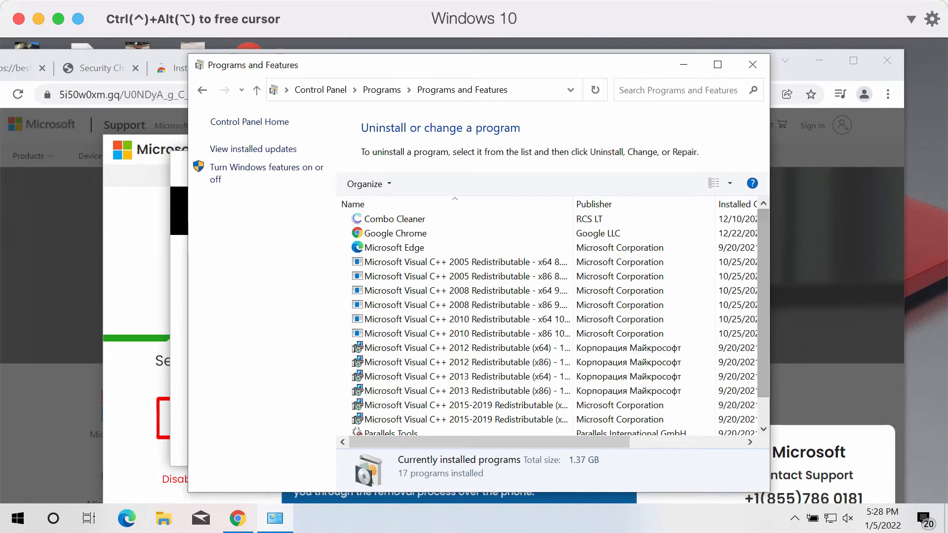
mouse_move(764, 242)
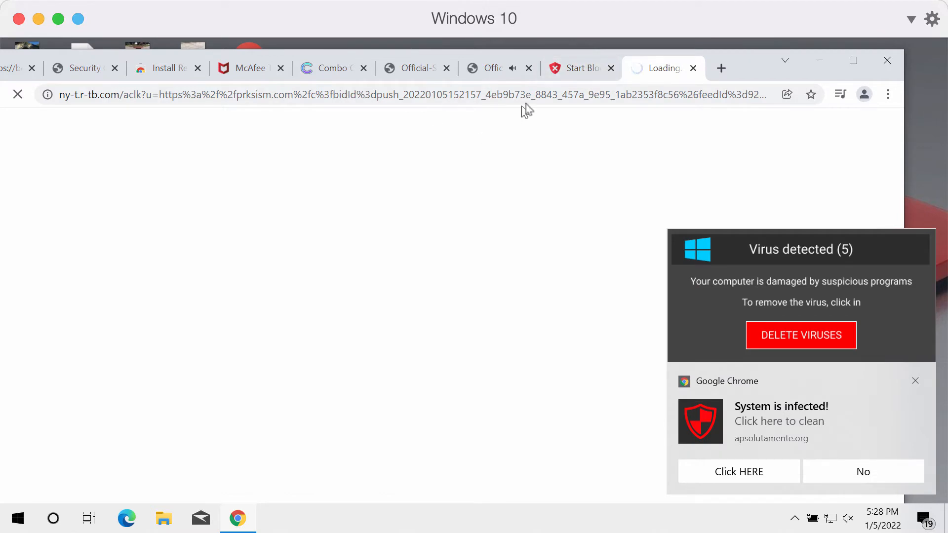
mouse_move(721, 68)
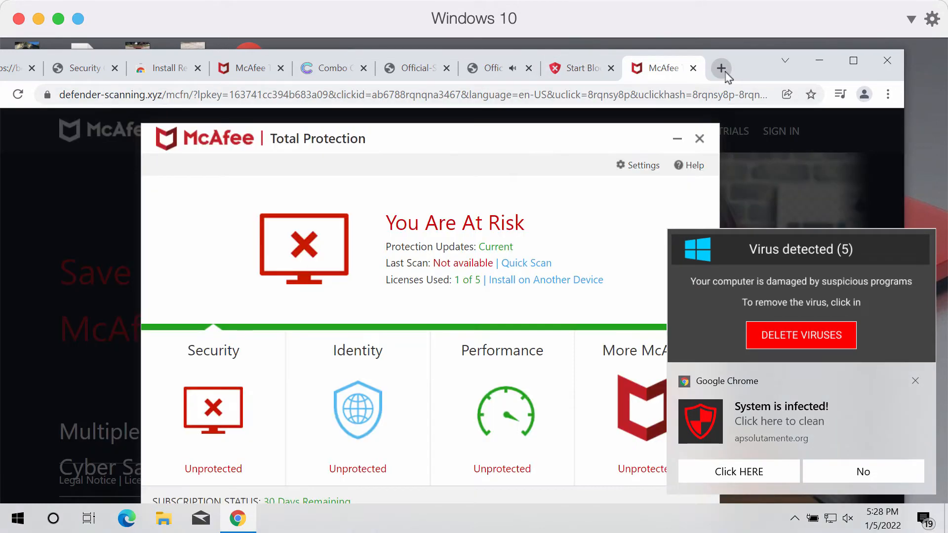
- Bring Chrome to the combocleaner.com tab, away from the fake McAfee scan page
click(526, 262)
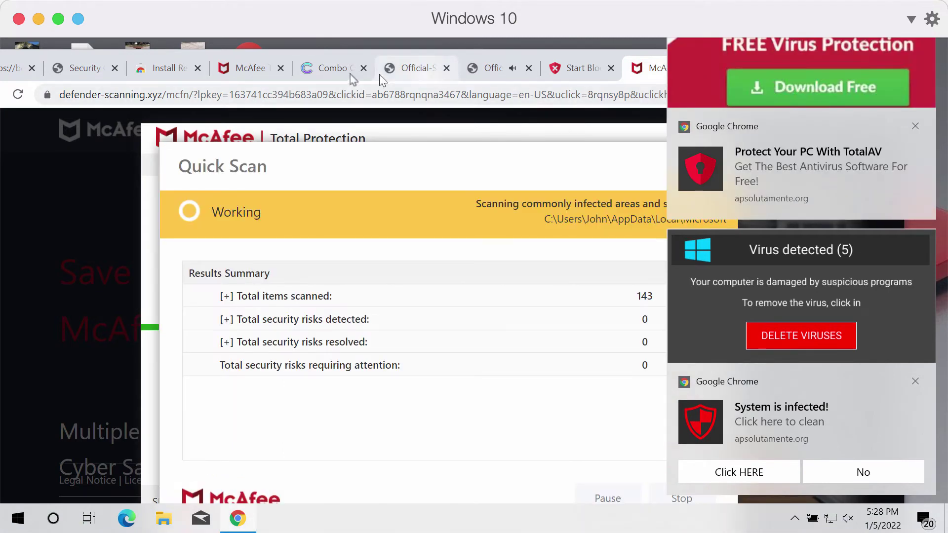
click(330, 68)
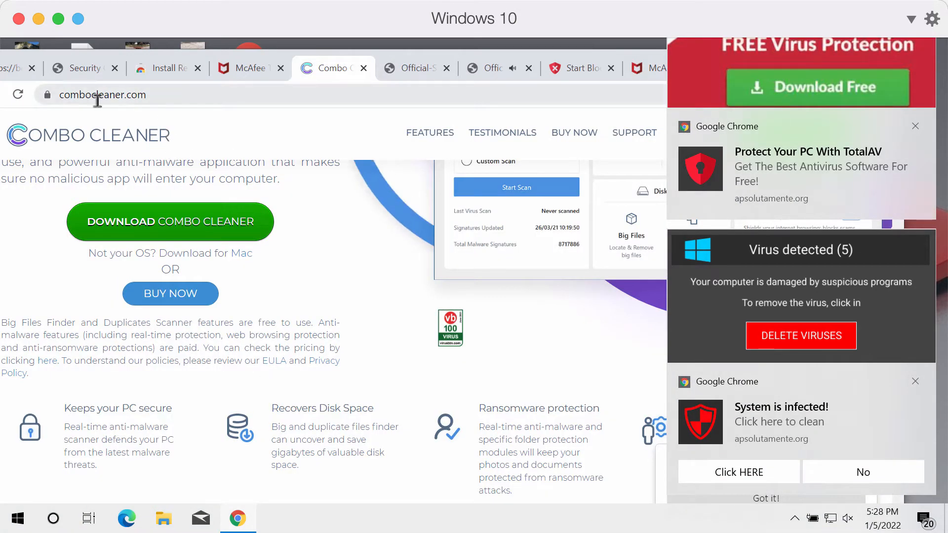
click(914, 125)
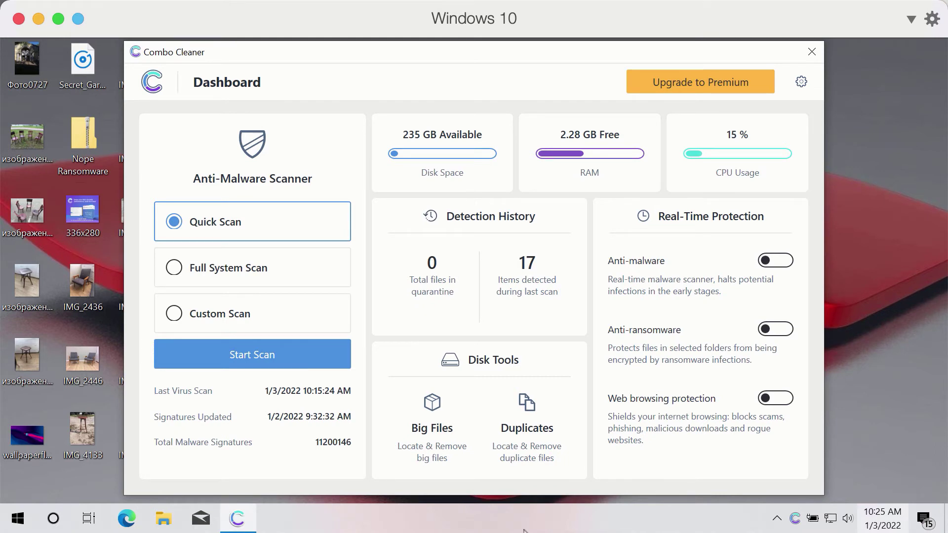
mouse_move(347, 89)
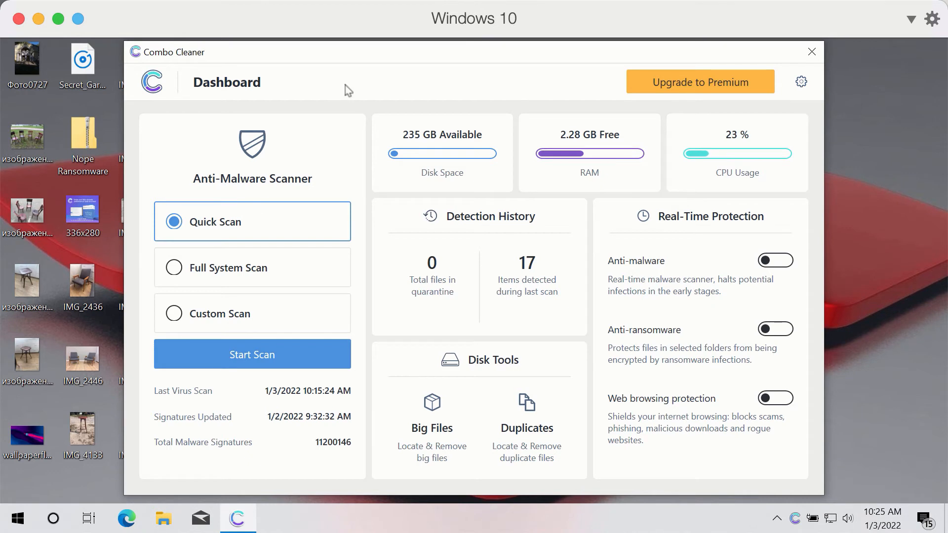
mouse_move(368, 65)
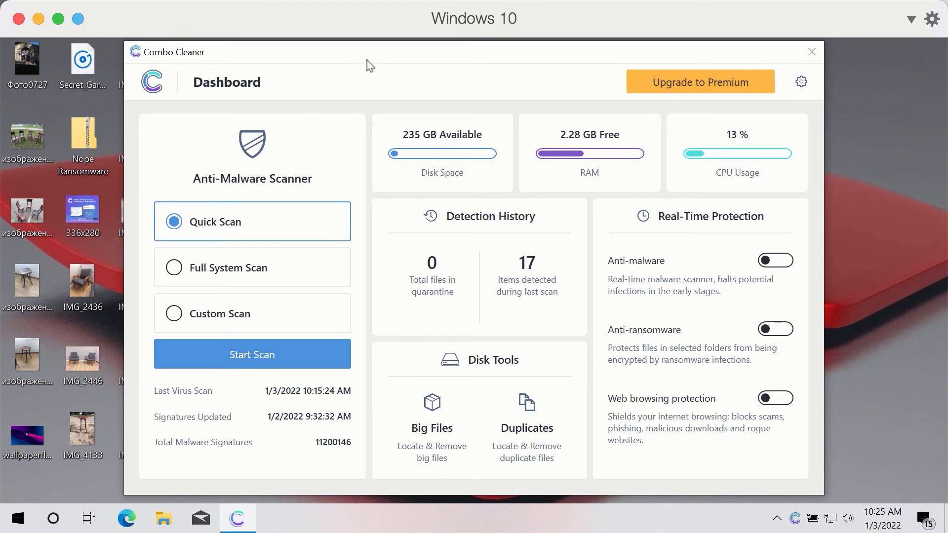
mouse_move(414, 63)
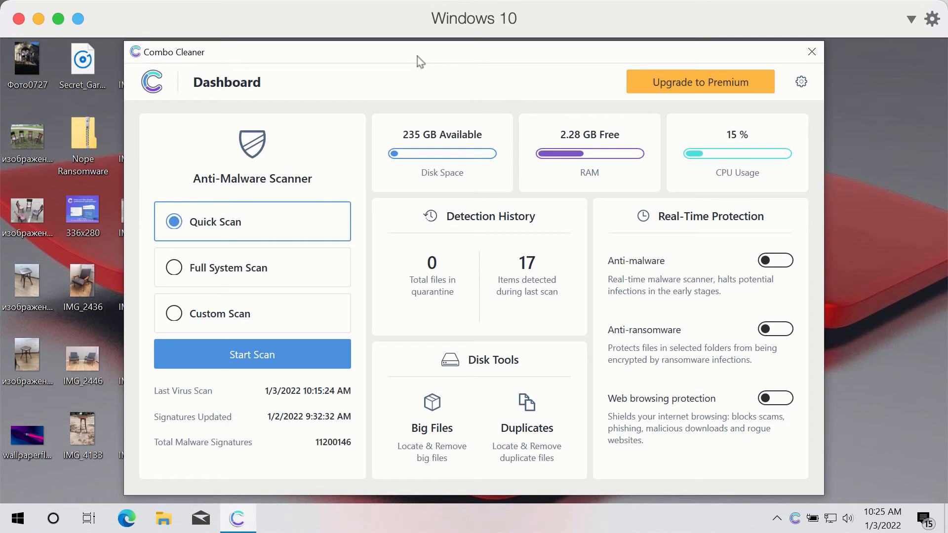
mouse_move(239, 232)
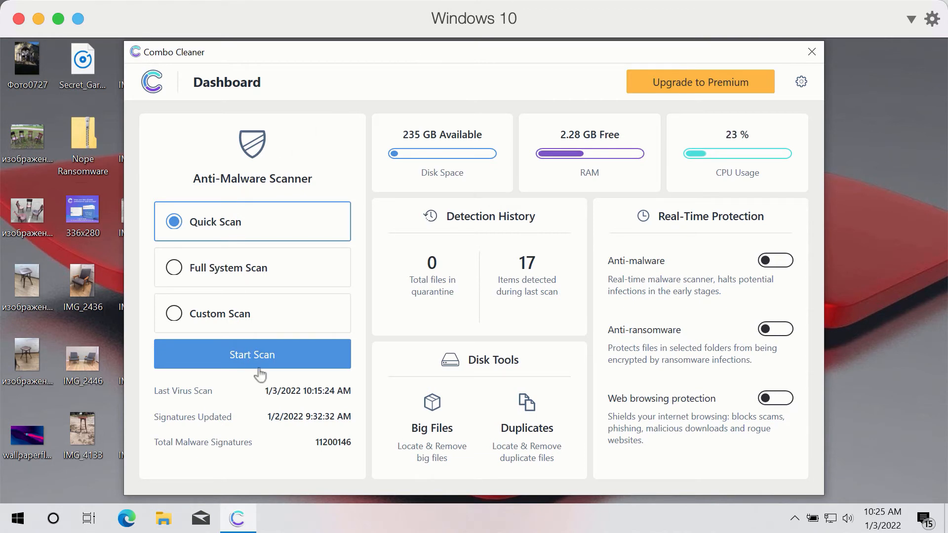
- Start Combo Cleaner's Quick Scan of commonly infected areas
click(252, 354)
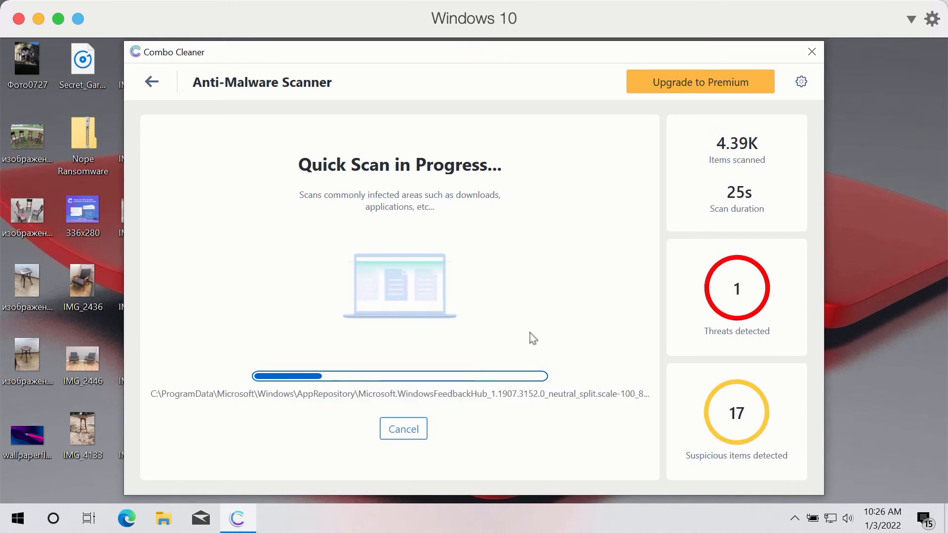
mouse_move(499, 82)
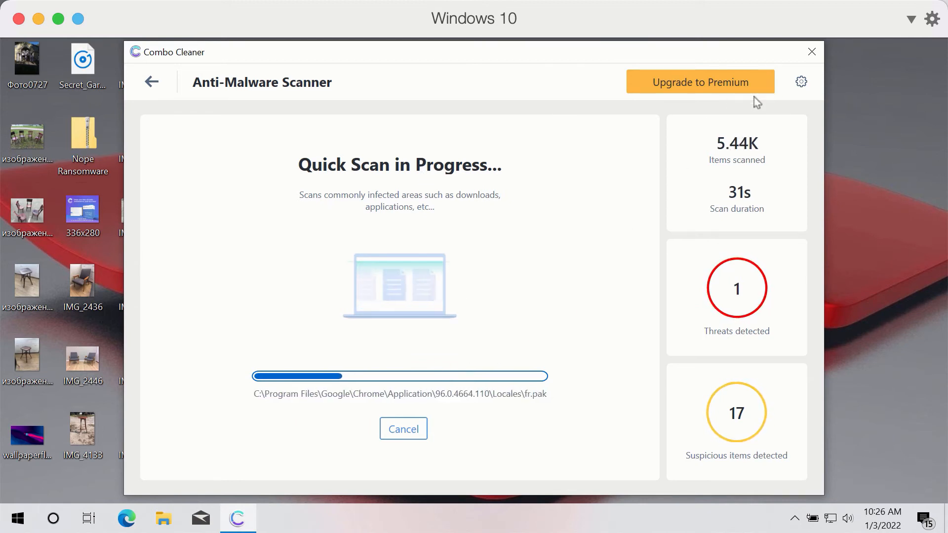
mouse_move(616, 252)
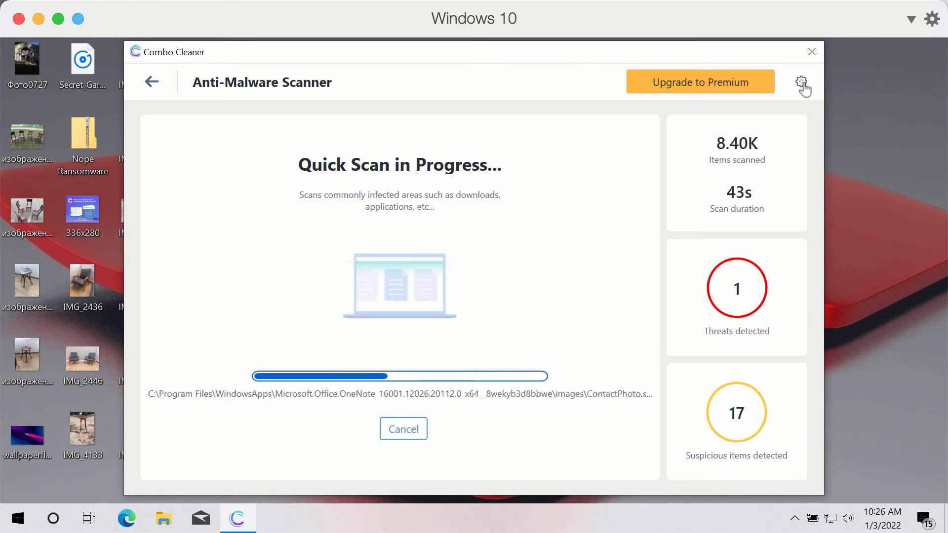
- Show the Anti-Ransomware settings with protected folders and trusted programs lists
click(802, 82)
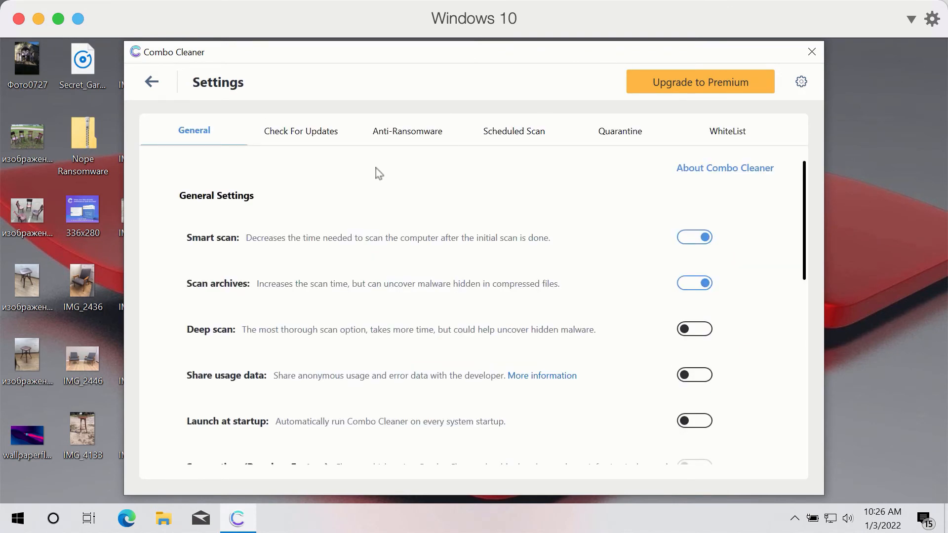
mouse_move(400, 149)
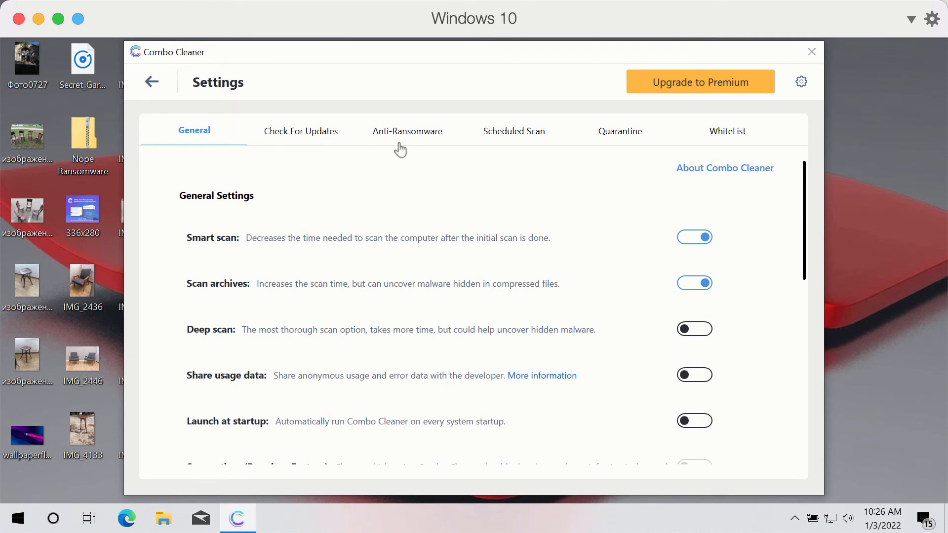
click(407, 131)
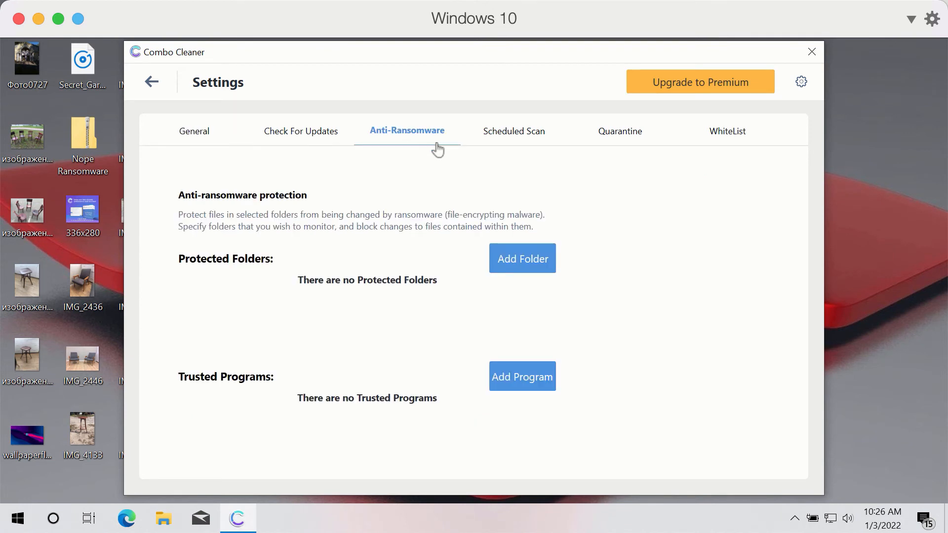
mouse_move(457, 160)
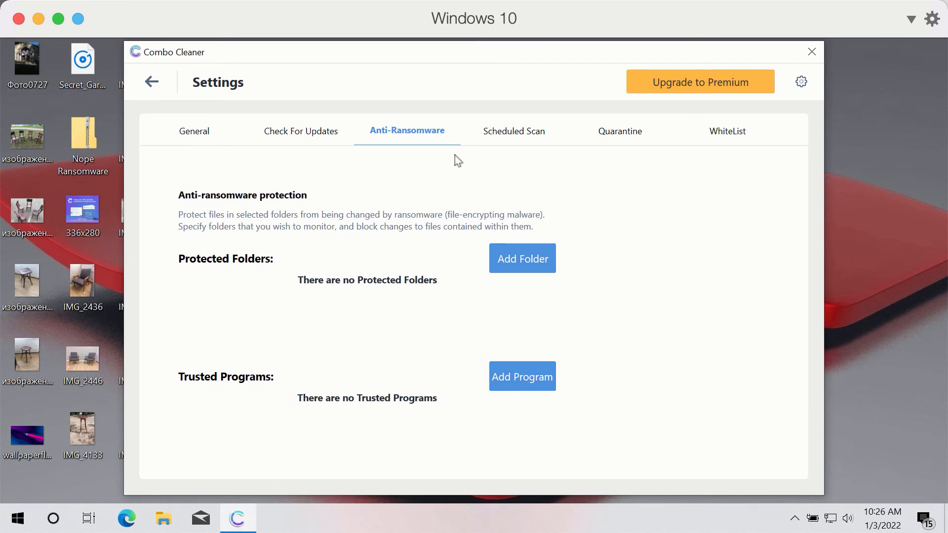
mouse_move(504, 181)
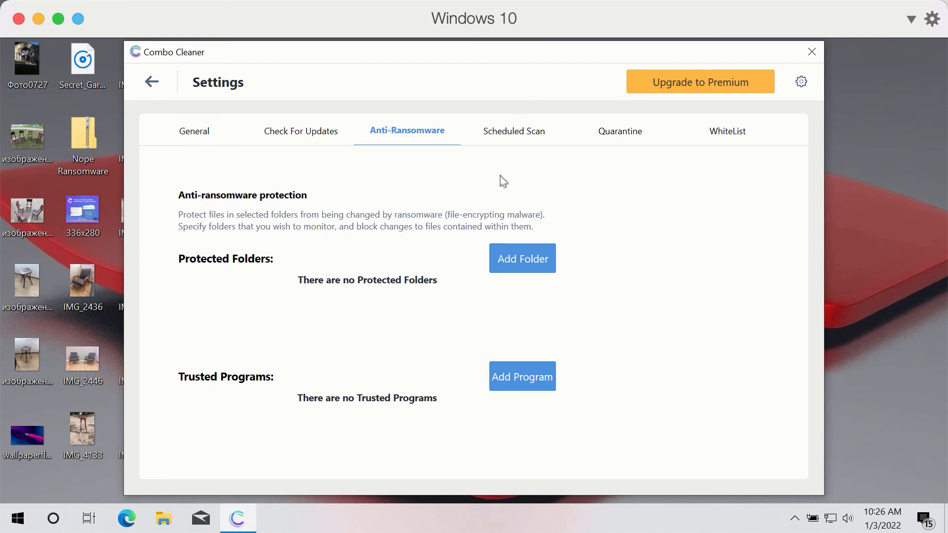
mouse_move(538, 270)
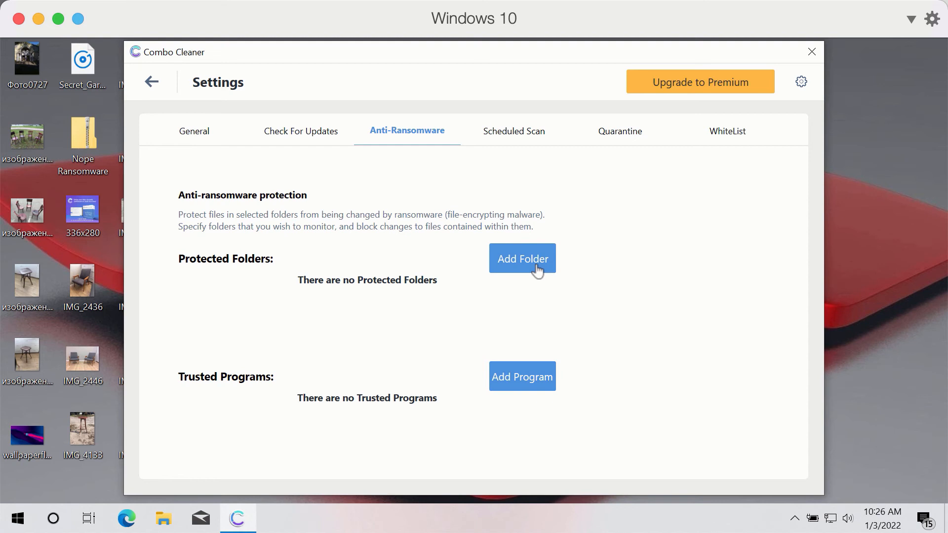
mouse_move(141, 37)
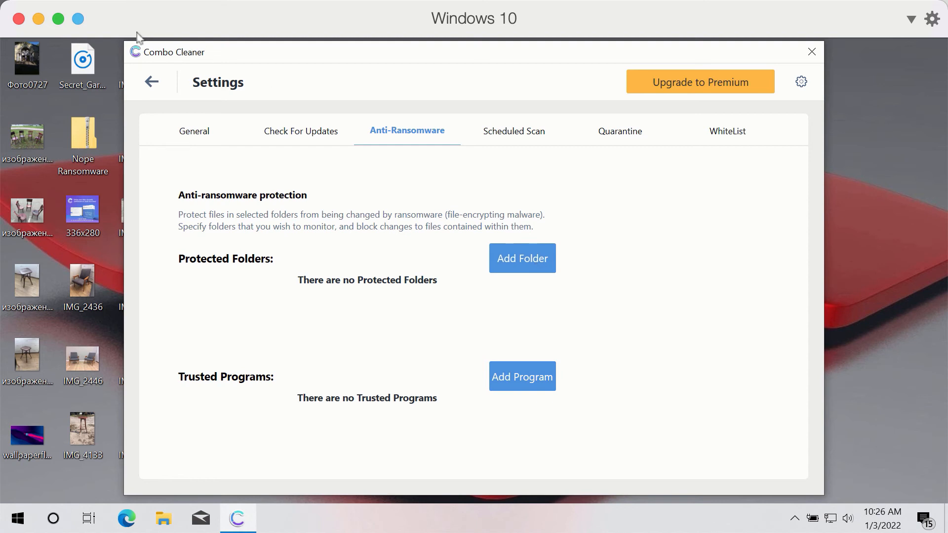
mouse_move(227, 151)
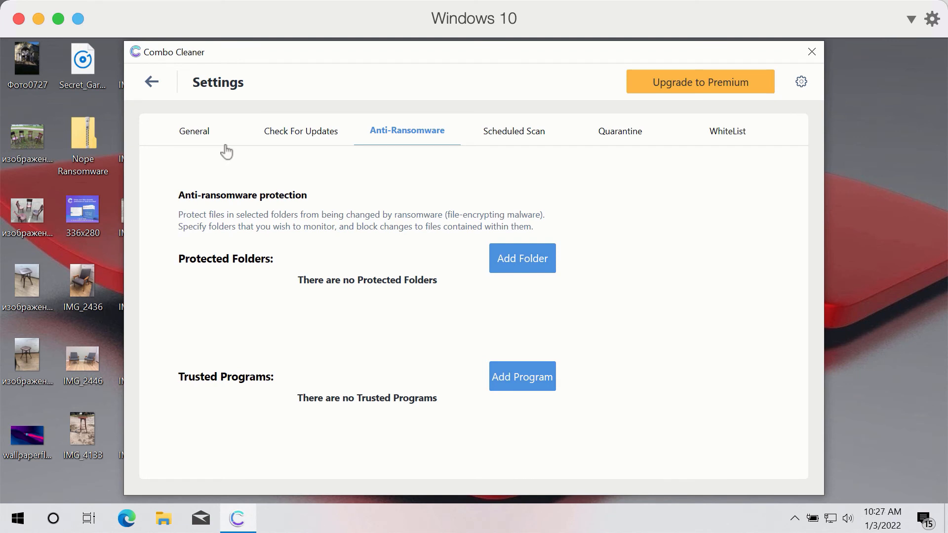
mouse_move(532, 307)
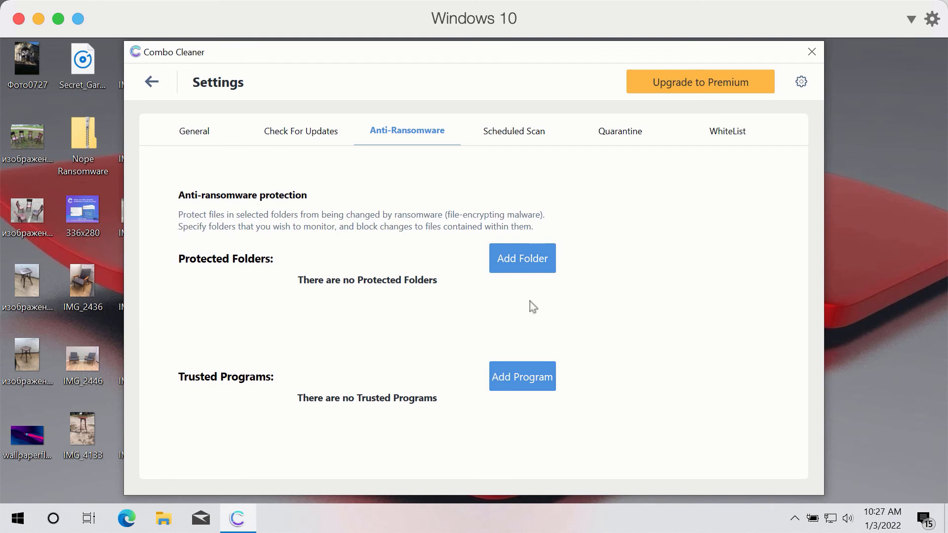
mouse_move(424, 251)
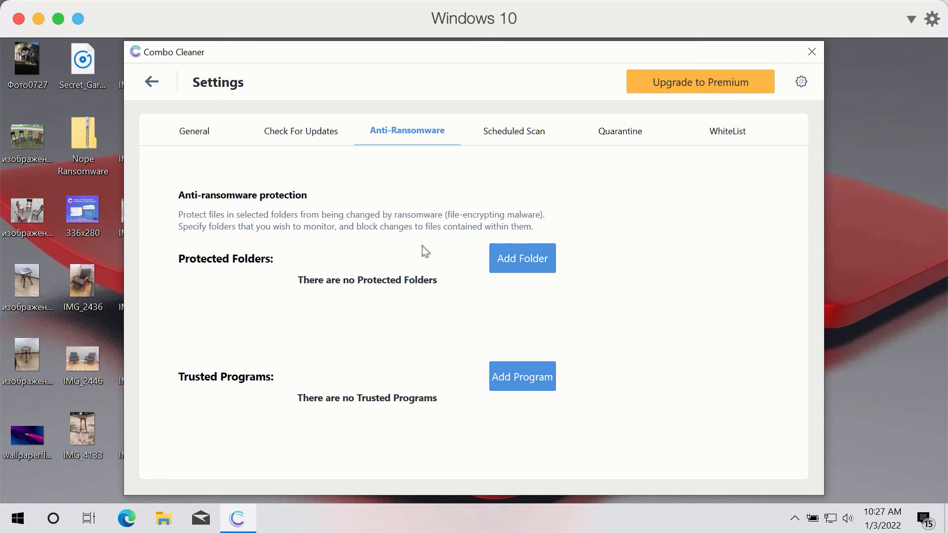
mouse_move(422, 99)
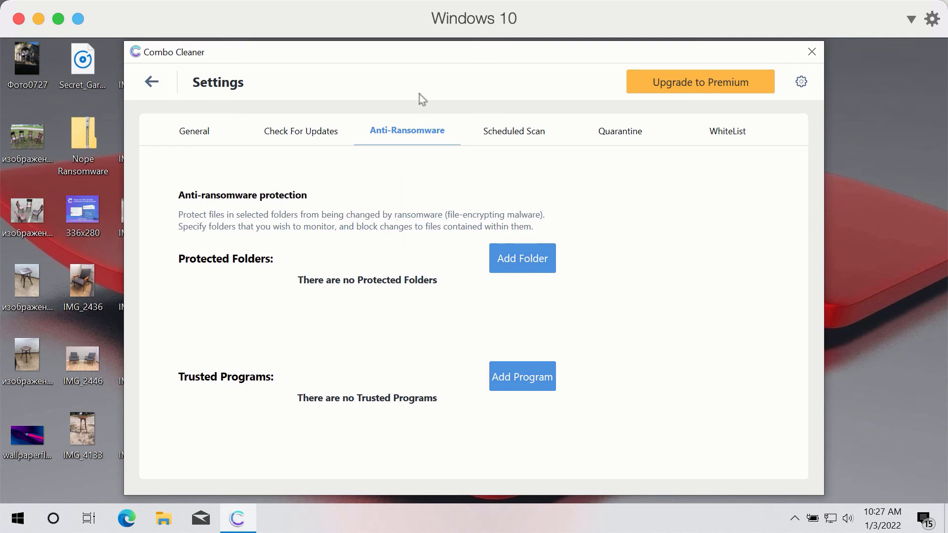
mouse_move(447, 55)
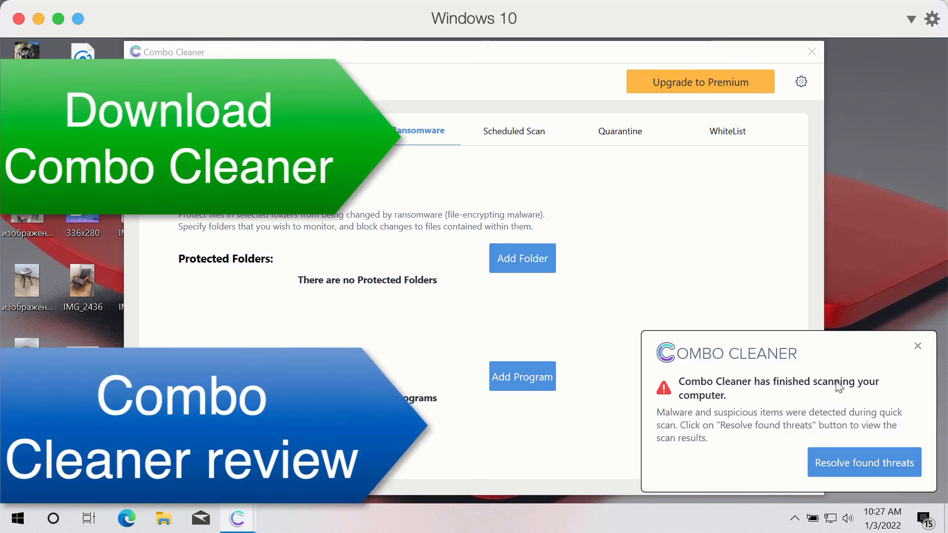
- Resolve found threats and review the 18 detected adware items from the finished scan
click(864, 462)
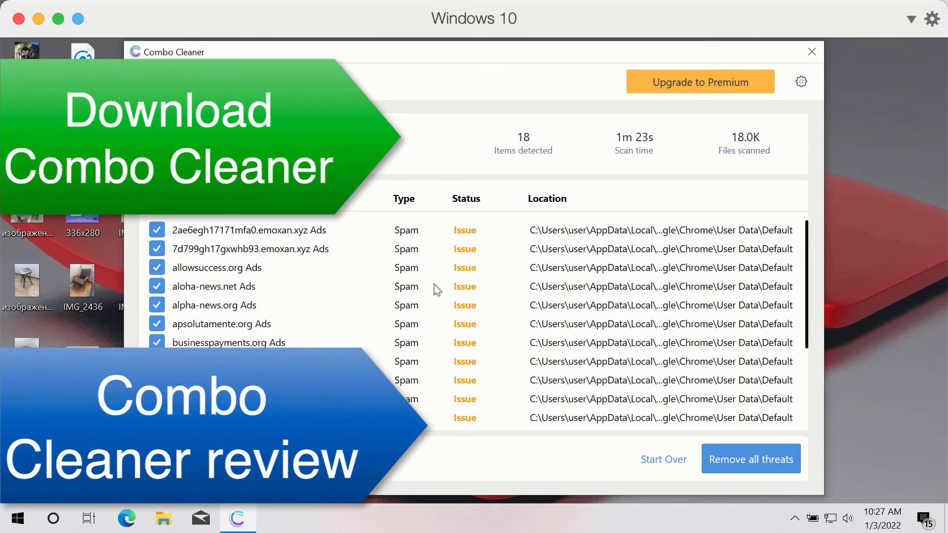
mouse_move(644, 260)
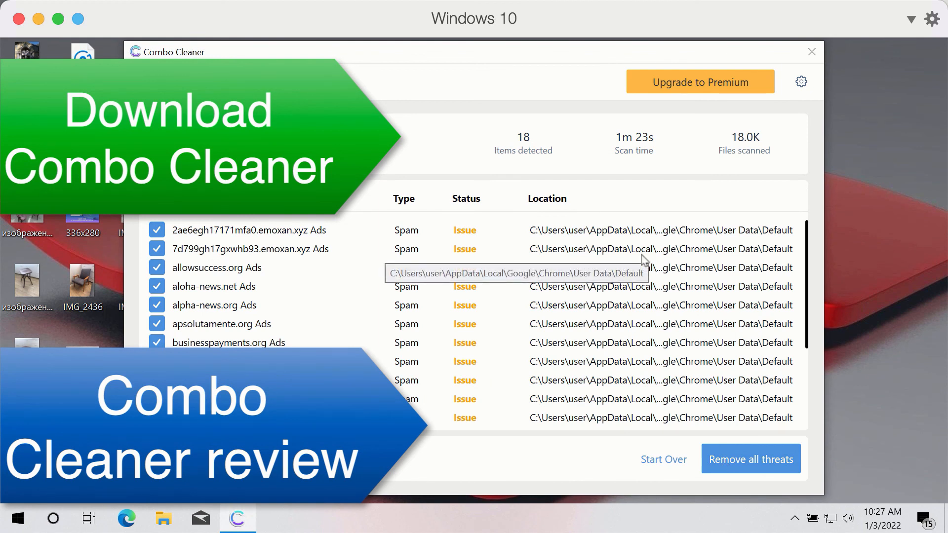
scroll(down, 3)
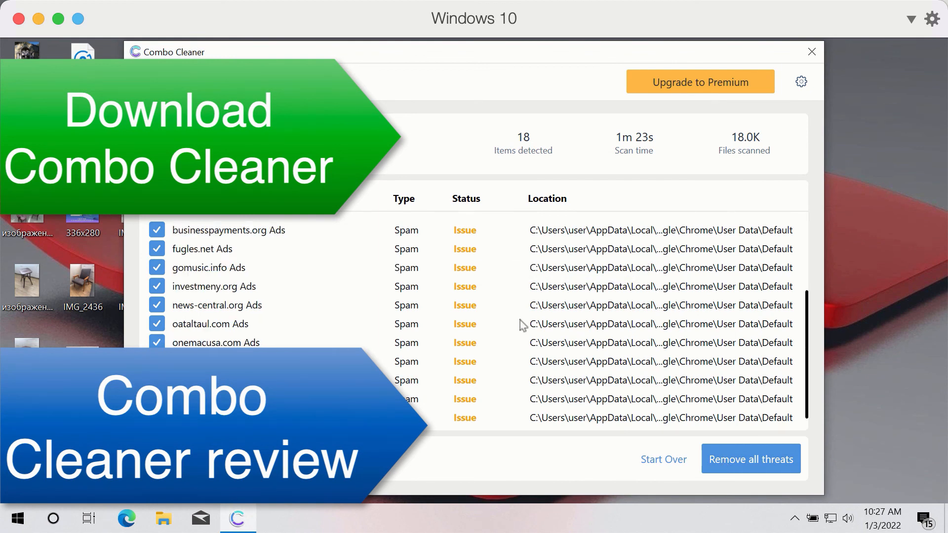
scroll(up, 3)
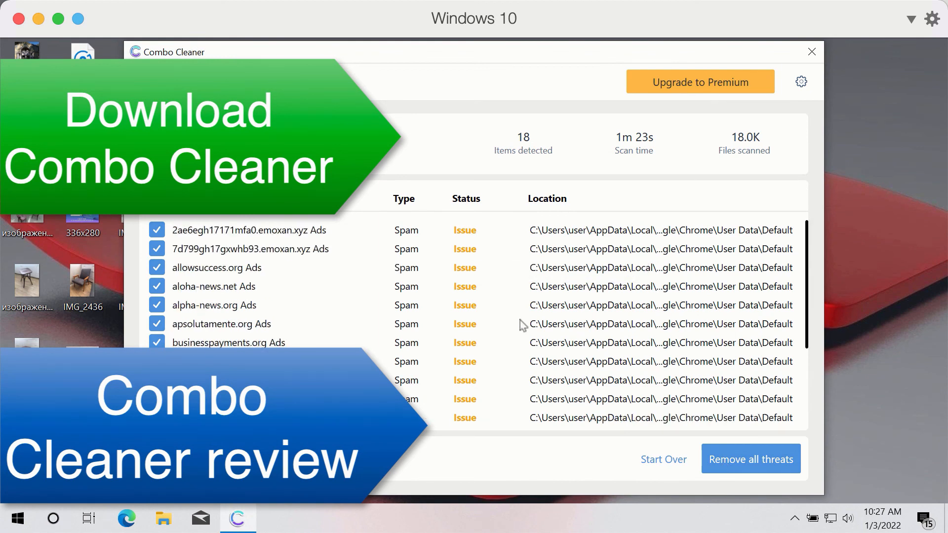
mouse_move(682, 281)
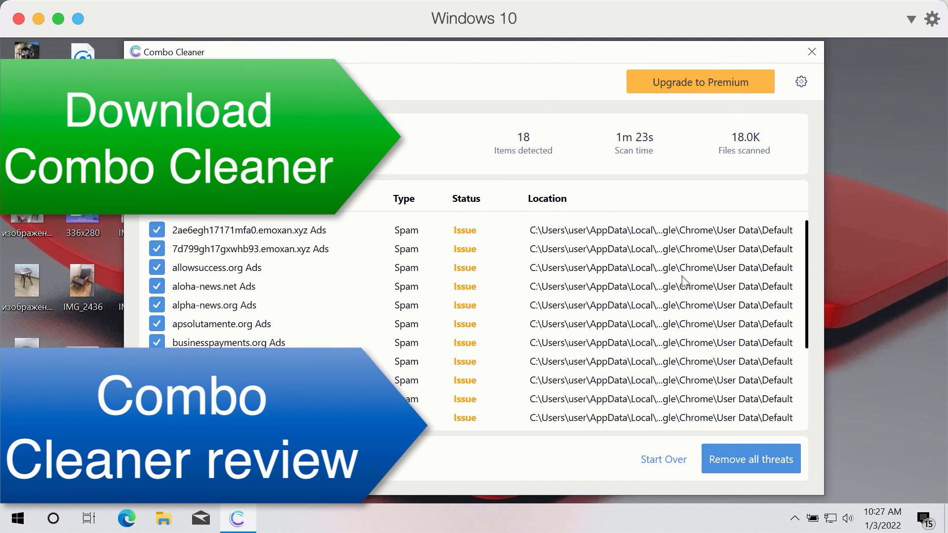
mouse_move(741, 63)
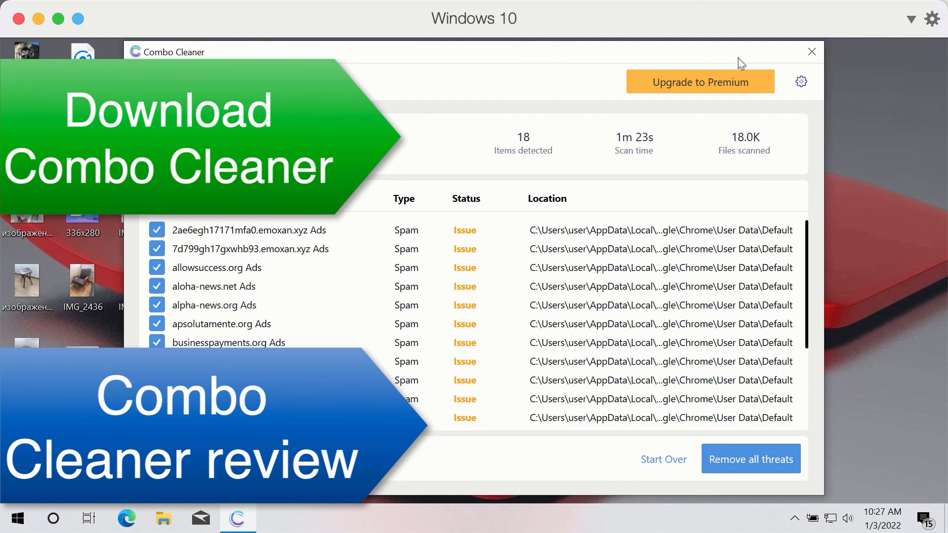
mouse_move(740, 88)
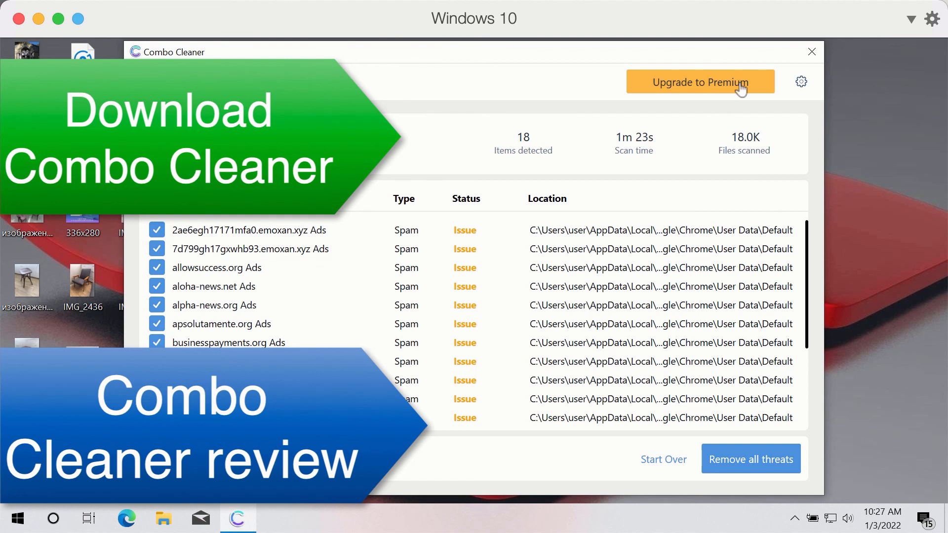